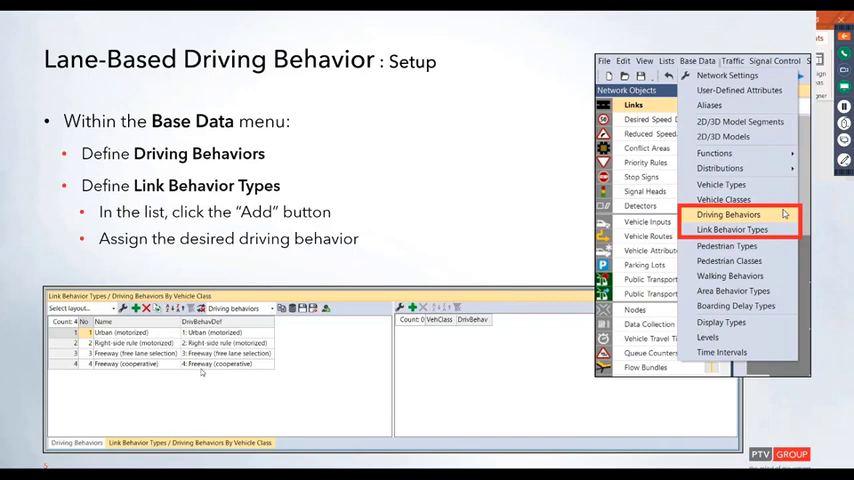
{"action": "mouse_move", "coordinate": [248, 372]}
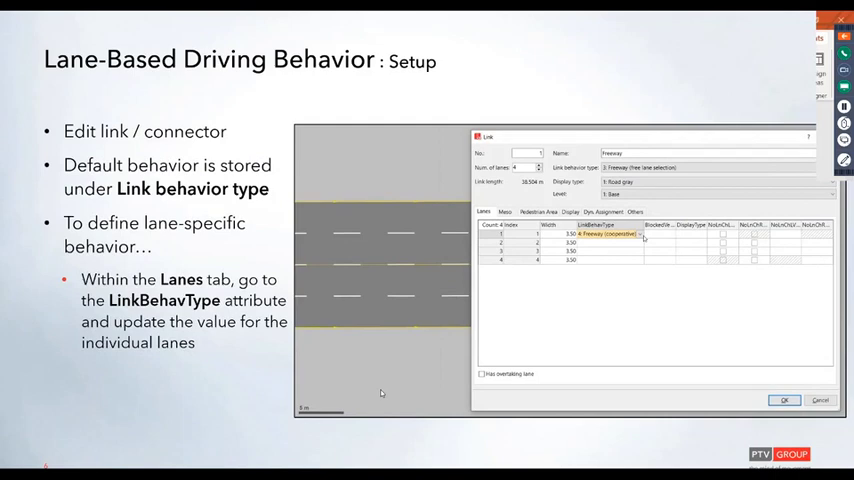
{"action": "mouse_move", "coordinate": [434, 252]}
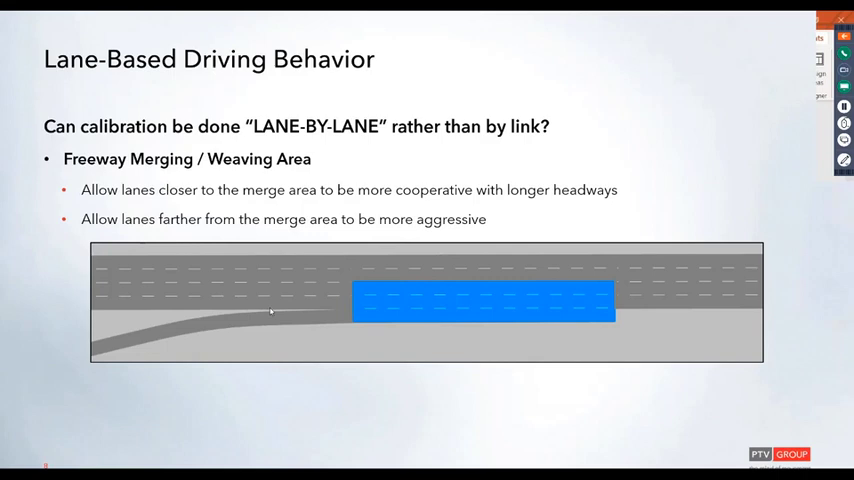
{"action": "mouse_move", "coordinate": [576, 336]}
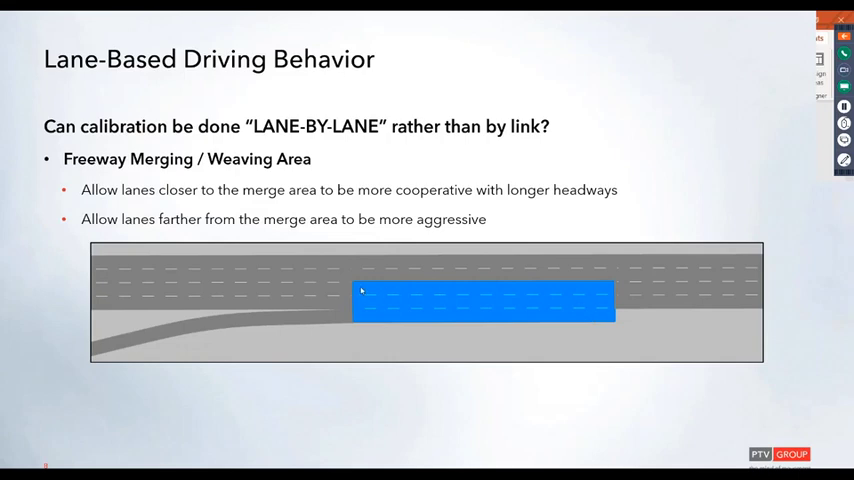
{"action": "mouse_move", "coordinate": [418, 328]}
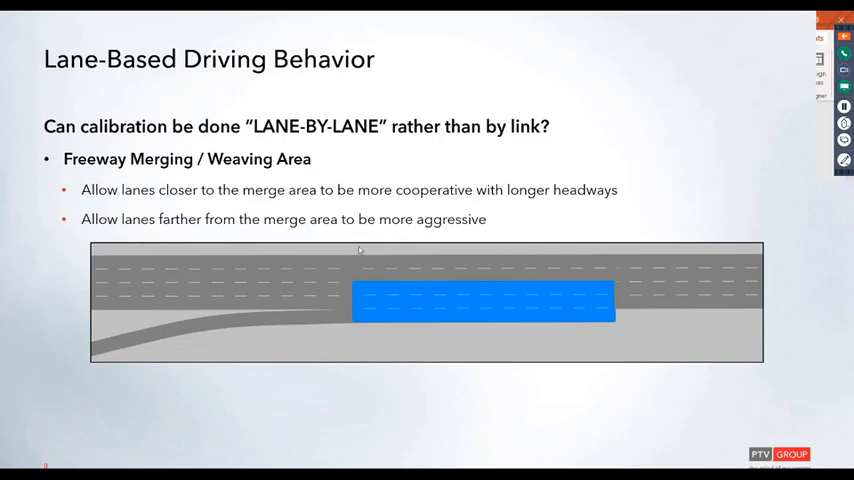
{"action": "mouse_move", "coordinate": [348, 248]}
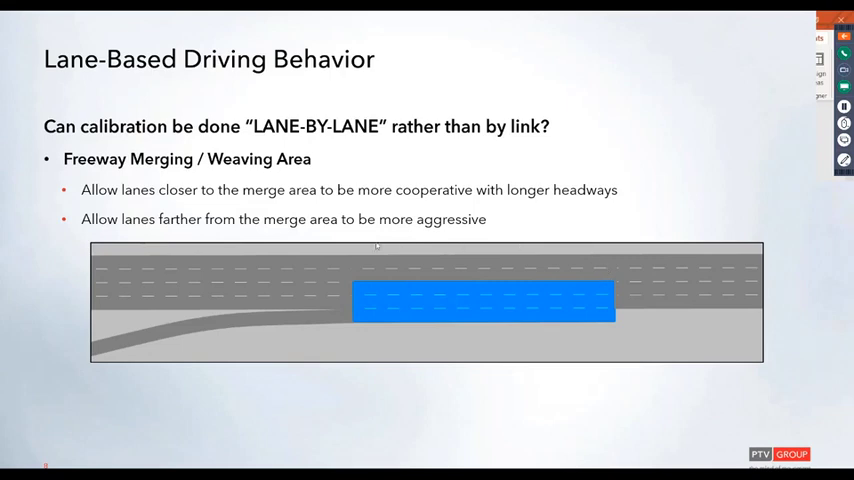
{"action": "mouse_move", "coordinate": [604, 288]}
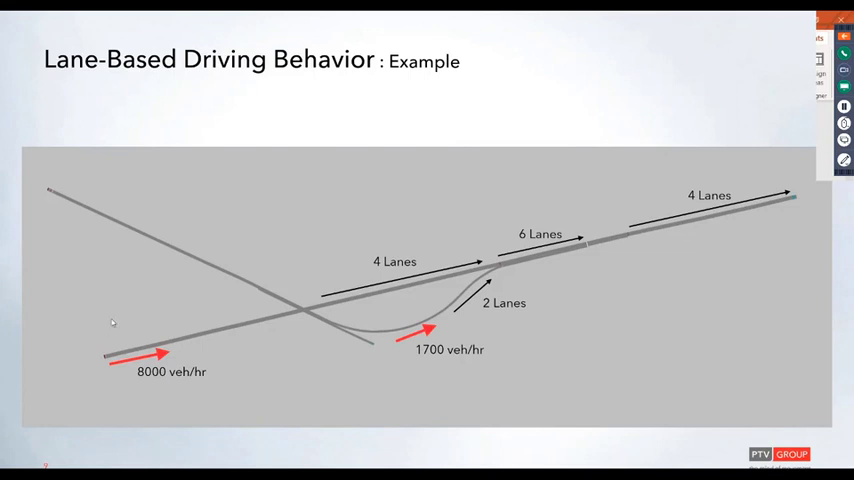
{"action": "mouse_move", "coordinate": [414, 296]}
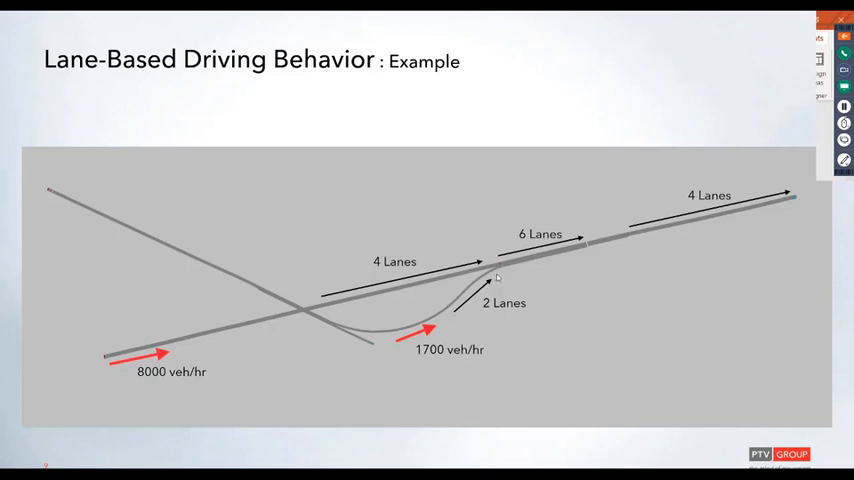
{"action": "mouse_move", "coordinate": [394, 296]}
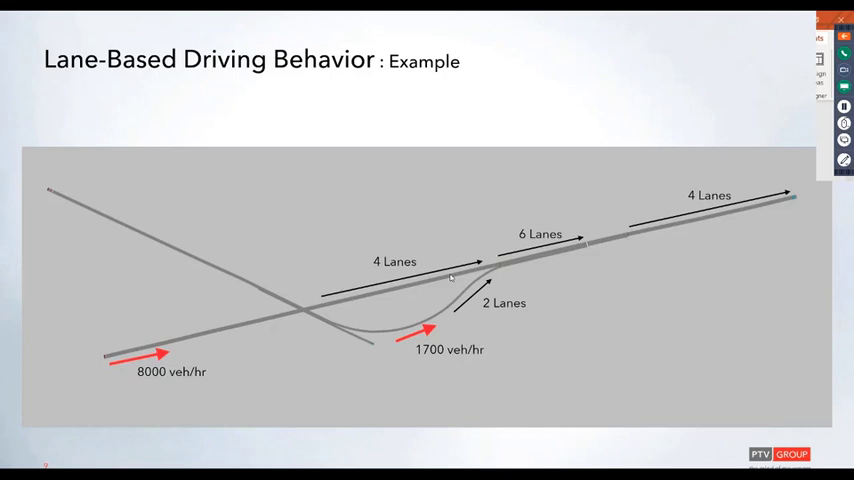
{"action": "mouse_move", "coordinate": [622, 268]}
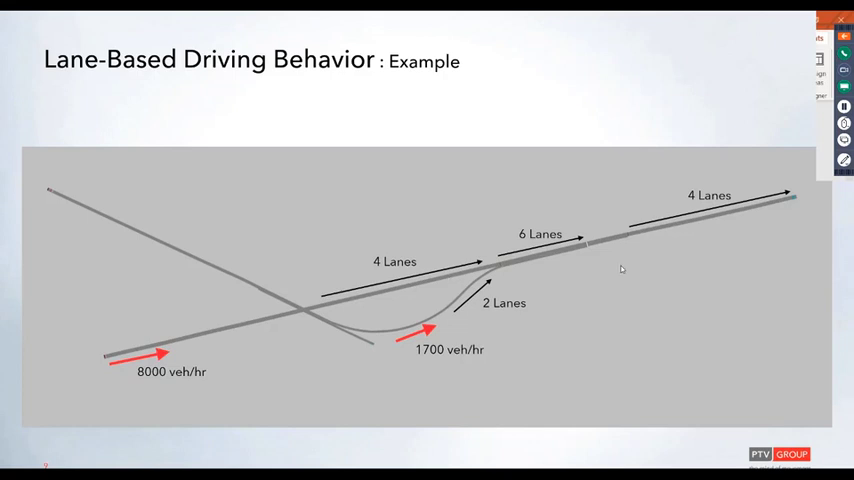
{"action": "mouse_move", "coordinate": [540, 214]}
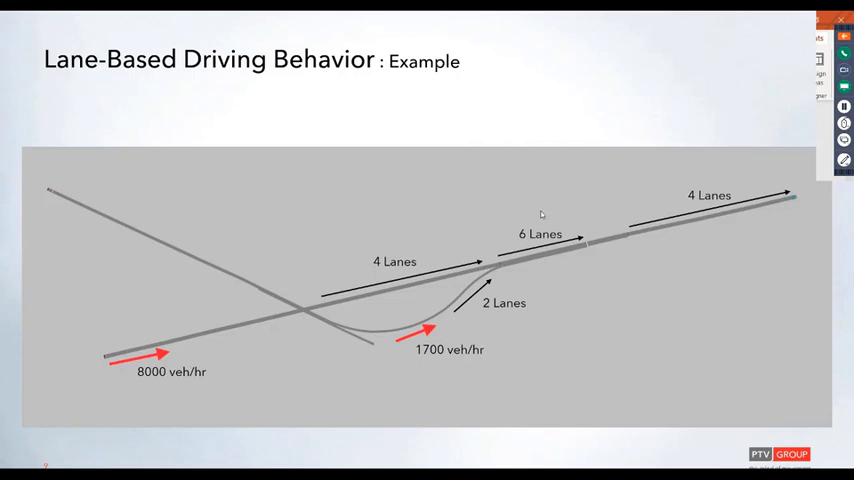
{"action": "mouse_move", "coordinate": [508, 236]}
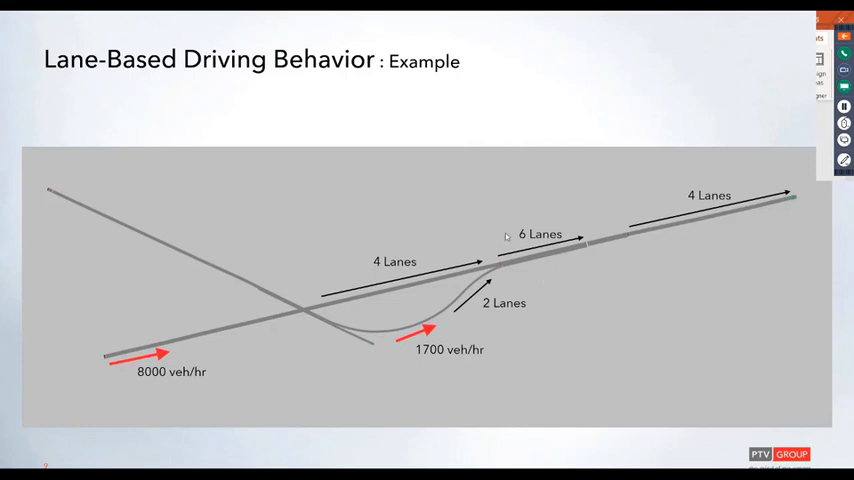
{"action": "mouse_move", "coordinate": [538, 272]}
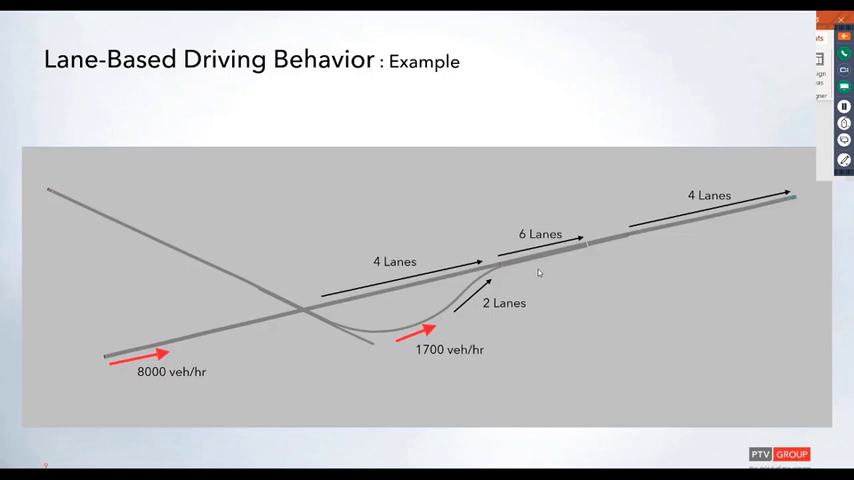
{"action": "mouse_move", "coordinate": [788, 340]}
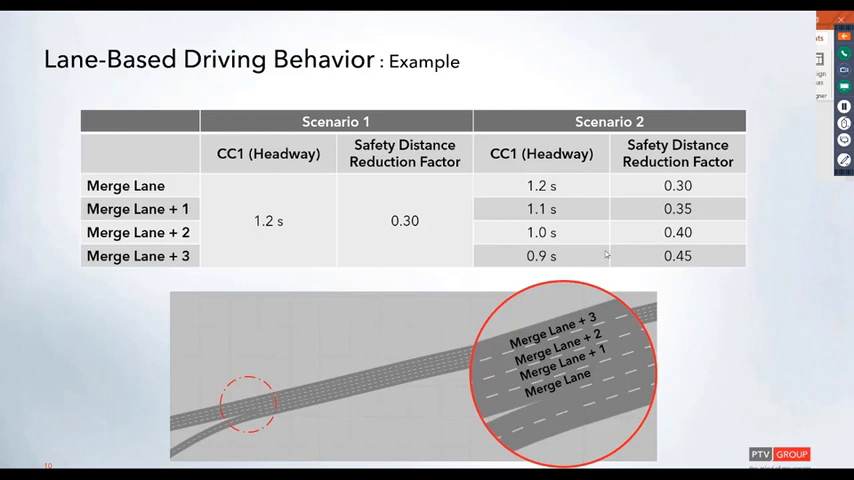
{"action": "mouse_move", "coordinate": [784, 290]}
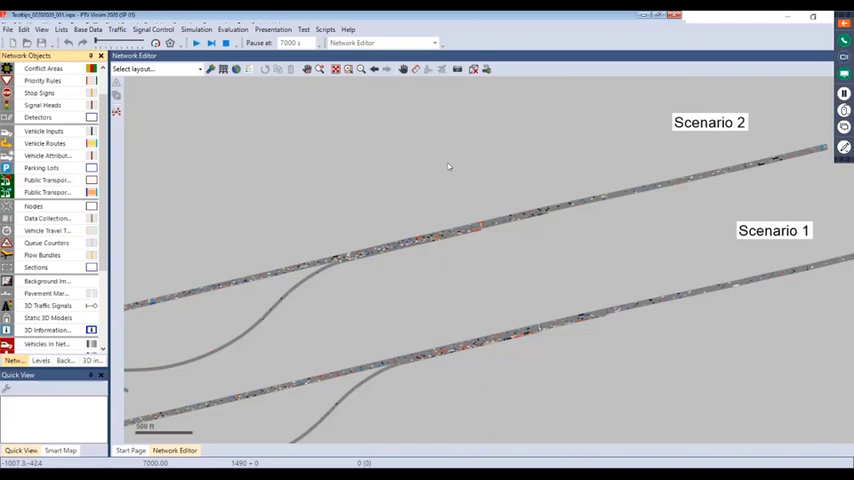
{"action": "mouse_move", "coordinate": [444, 164]}
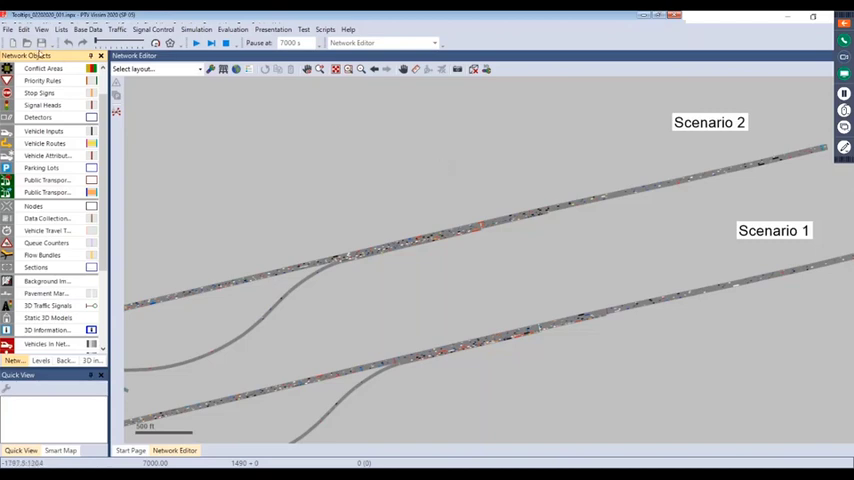
{"action": "mouse_move", "coordinate": [456, 244]}
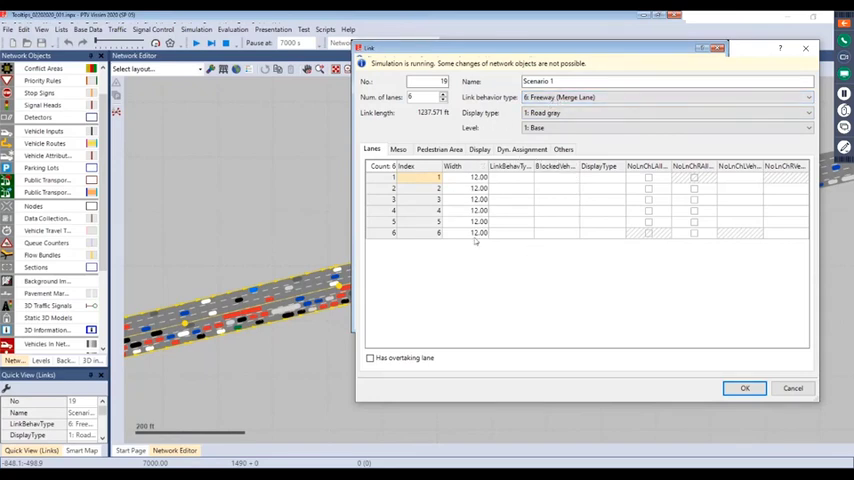
{"action": "mouse_move", "coordinate": [528, 188]}
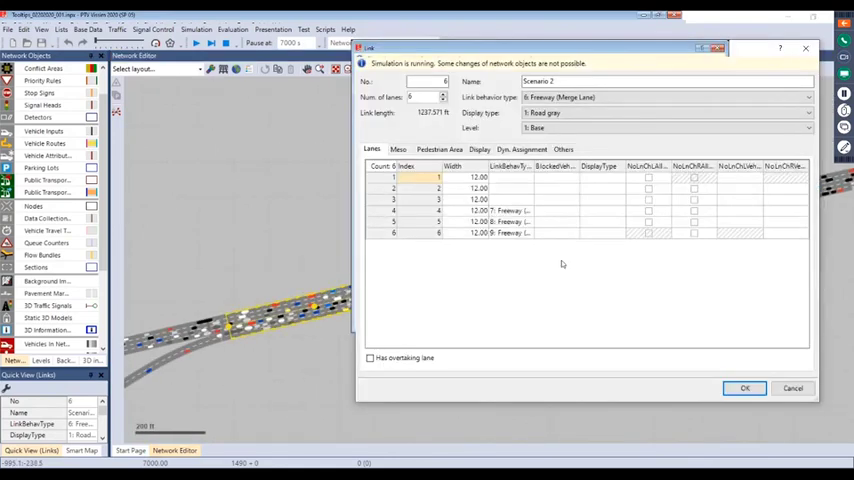
Inspect the Scenario 2 link's lanes and their per-lane behaviour types.
{"action": "left_click", "coordinate": [552, 166]}
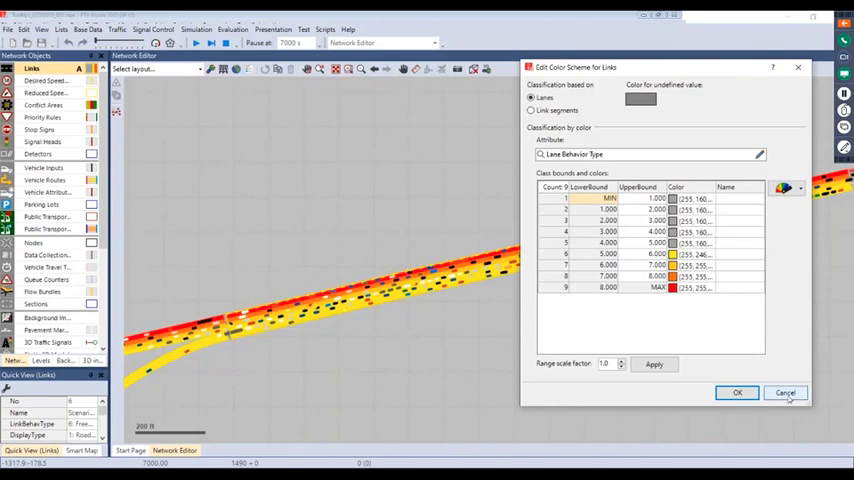
Apply the Links colour scheme classifying lanes by Lane Behavior Type.
{"action": "left_click", "coordinate": [784, 392]}
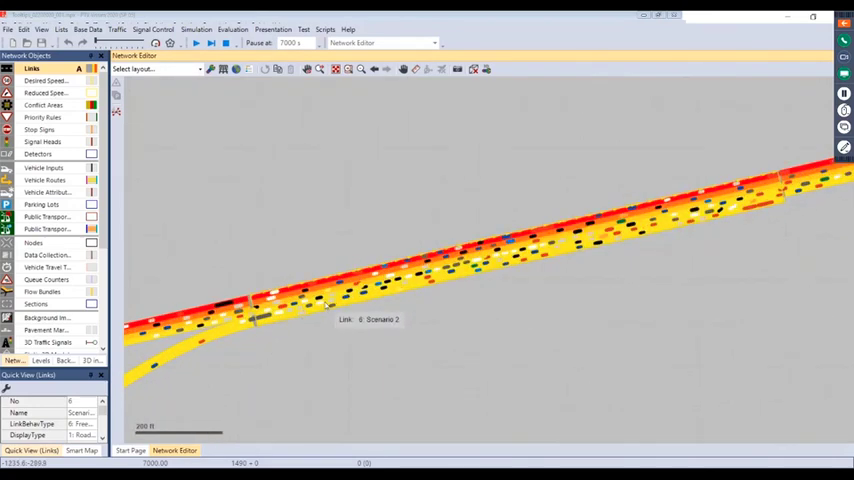
{"action": "mouse_move", "coordinate": [376, 288]}
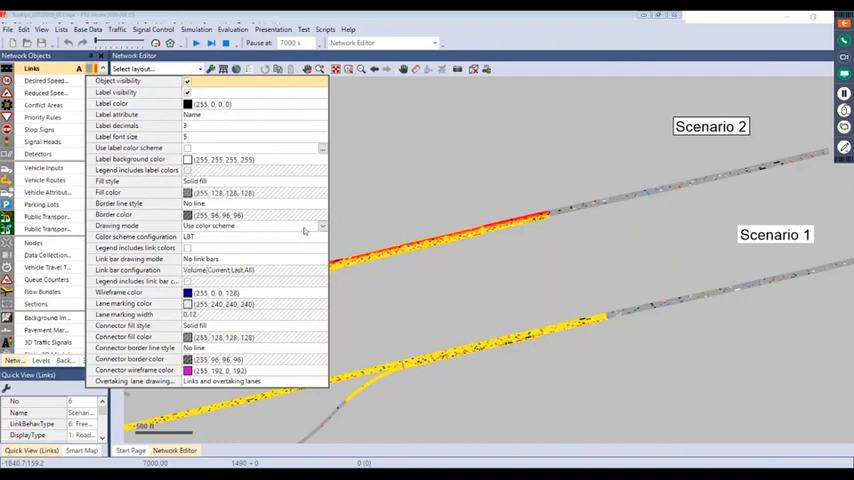
Change the Links drawing mode away from 'Use color scheme'.
{"action": "left_click", "coordinate": [322, 224]}
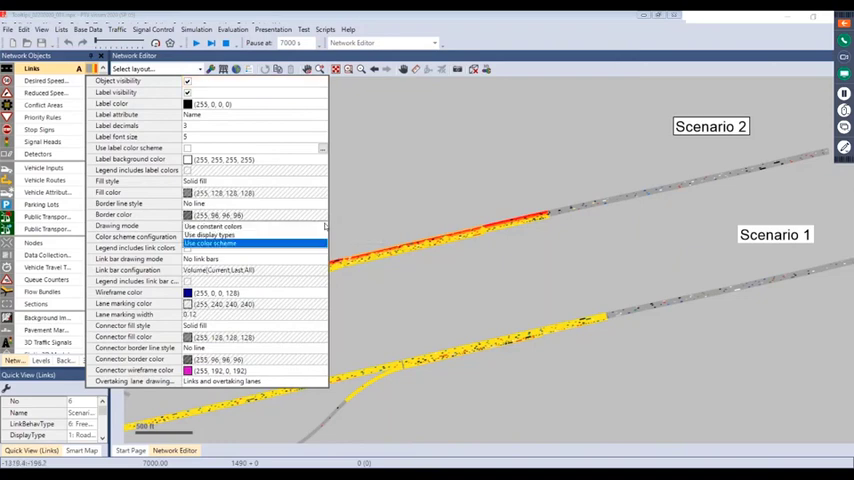
{"action": "left_click", "coordinate": [210, 244]}
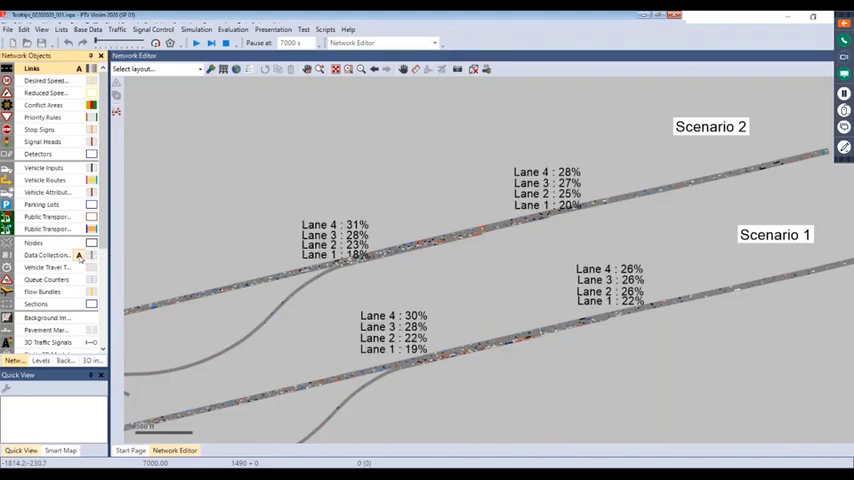
{"action": "mouse_move", "coordinate": [460, 276]}
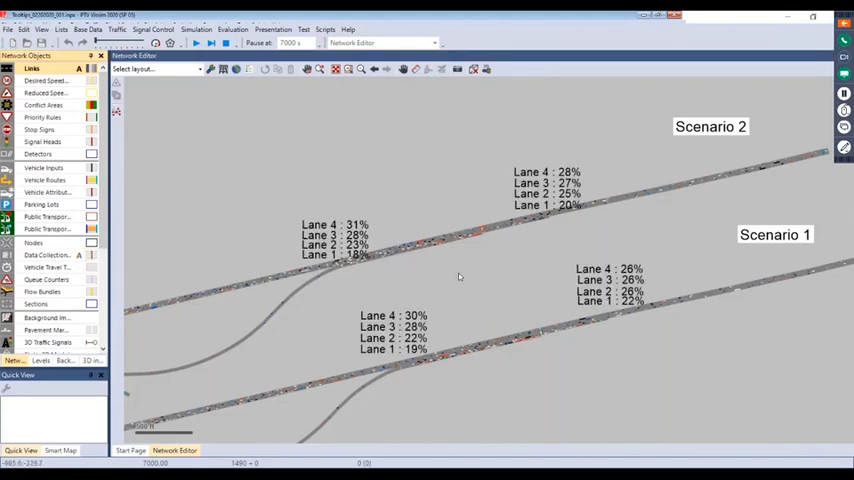
{"action": "mouse_move", "coordinate": [556, 240]}
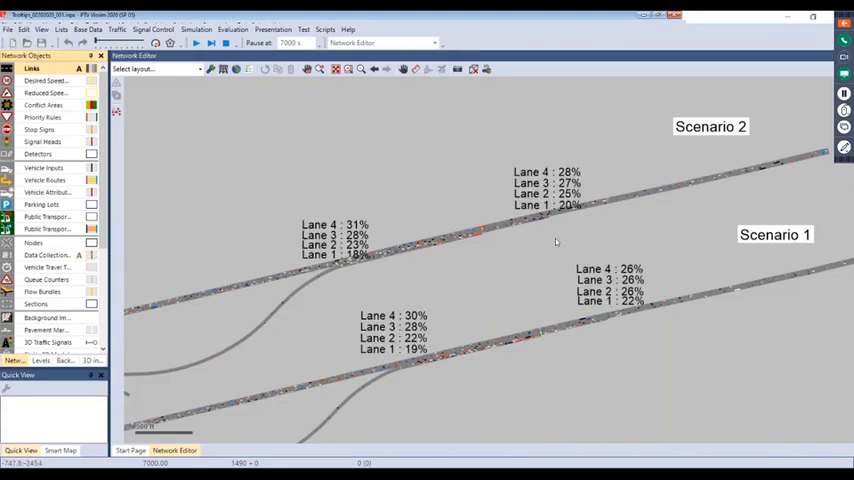
{"action": "mouse_move", "coordinate": [560, 210]}
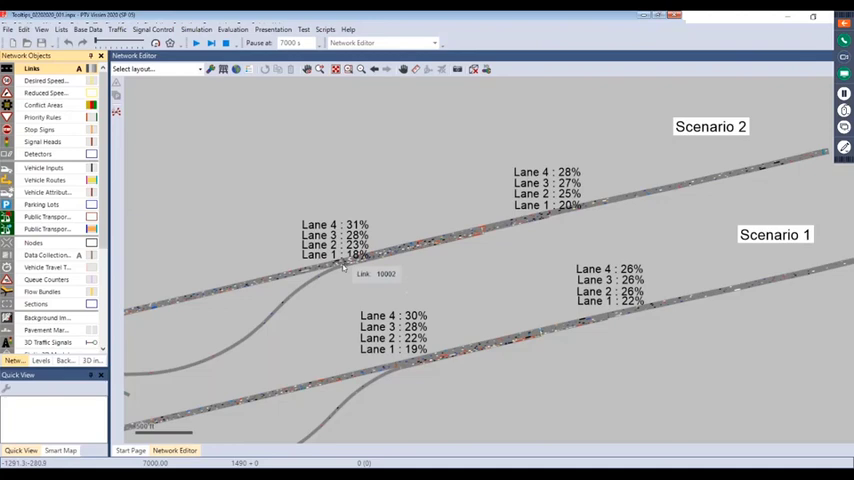
{"action": "mouse_move", "coordinate": [482, 208]}
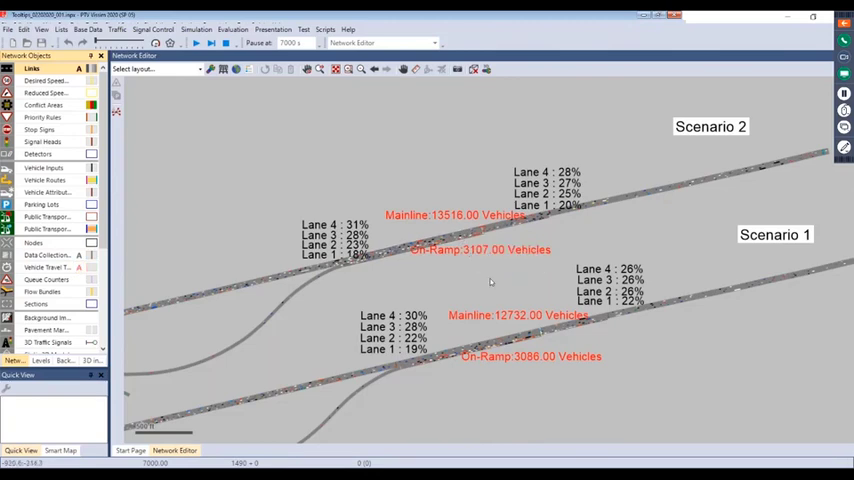
{"action": "mouse_move", "coordinate": [494, 284]}
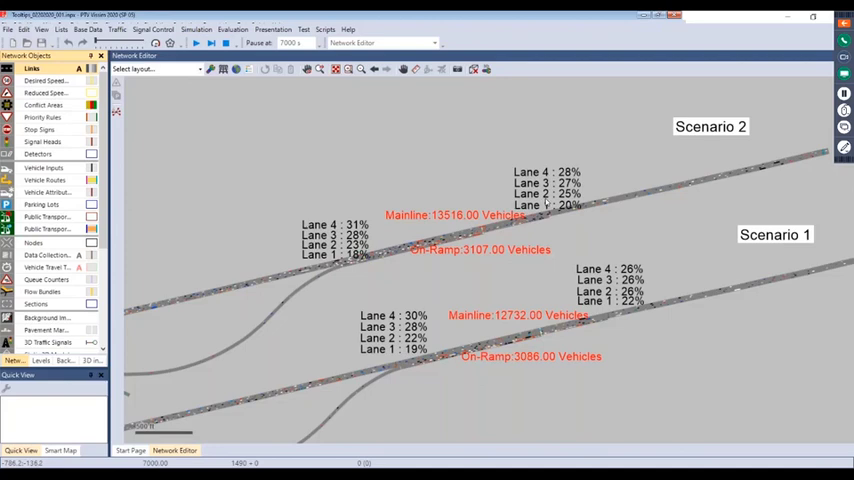
{"action": "mouse_move", "coordinate": [596, 204]}
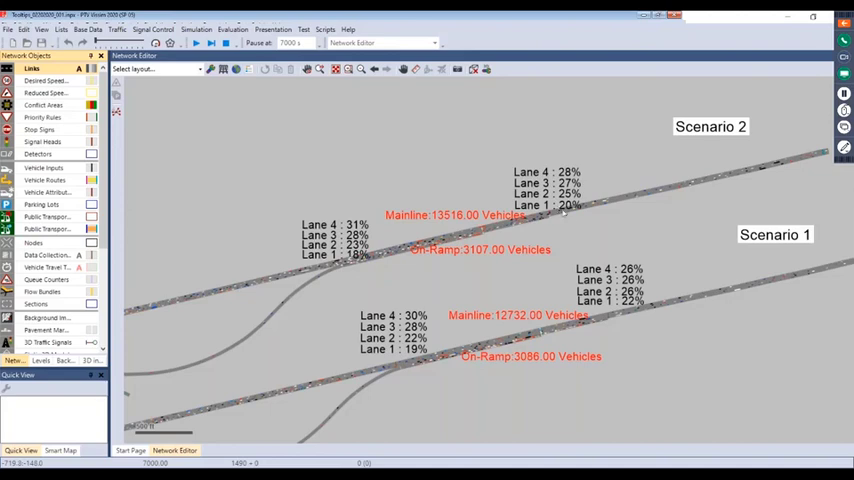
{"action": "mouse_move", "coordinate": [540, 228]}
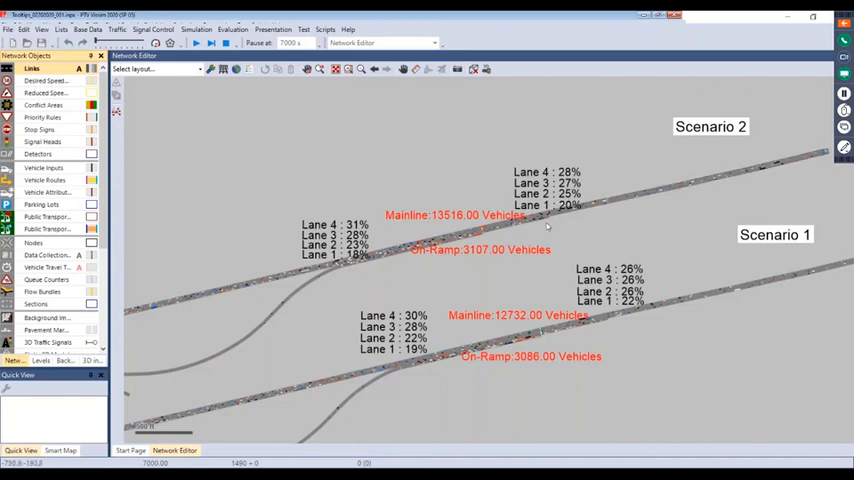
{"action": "mouse_move", "coordinate": [188, 278]}
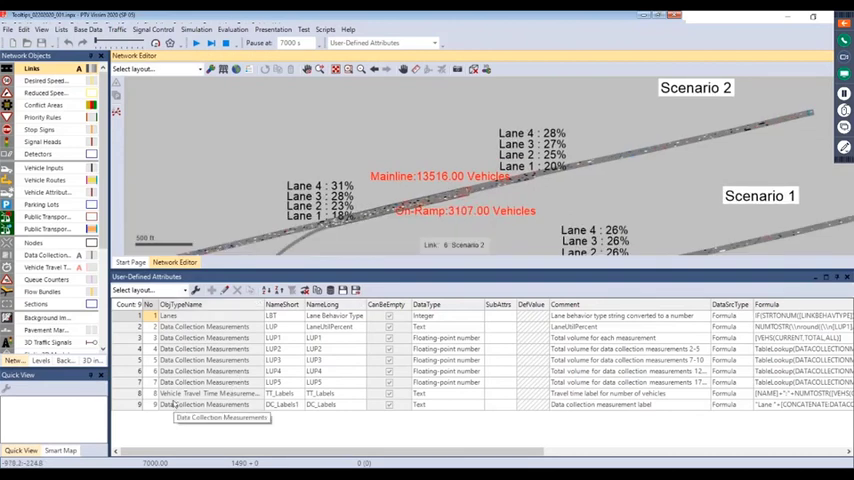
Review the TT_Labels user-defined attribute's travel-time text formula and close it.
{"action": "left_click", "coordinate": [180, 392]}
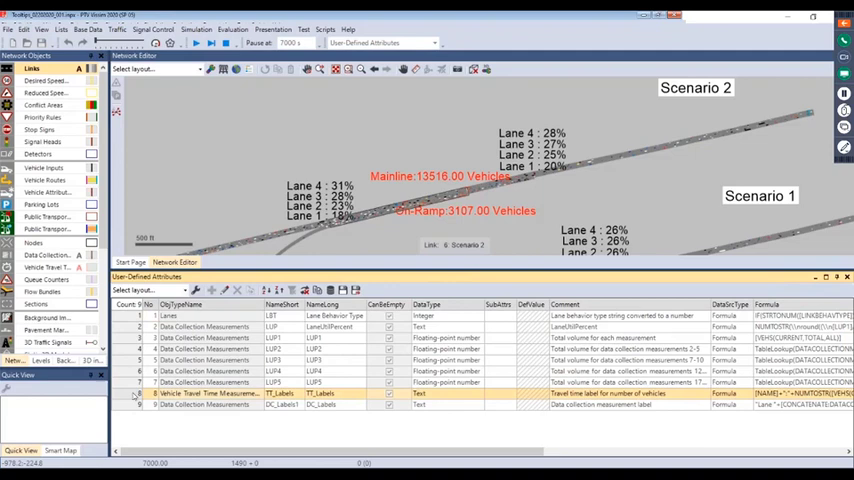
{"action": "double_click", "coordinate": [208, 392]}
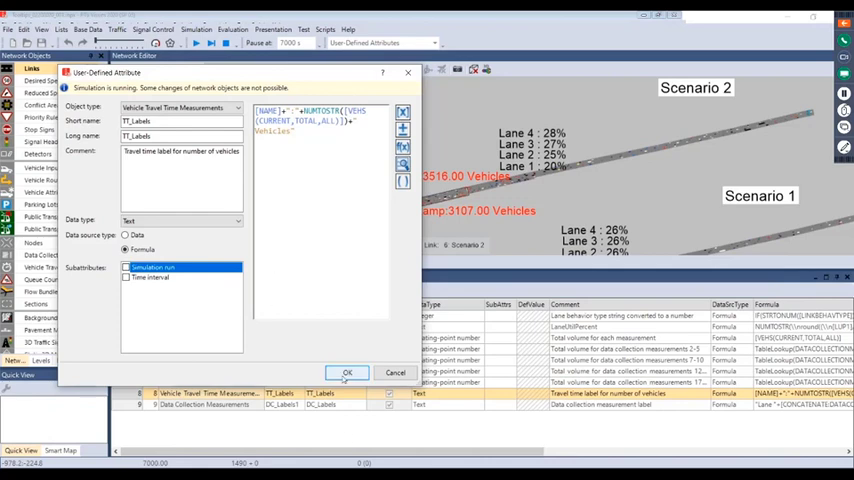
{"action": "left_click", "coordinate": [348, 372]}
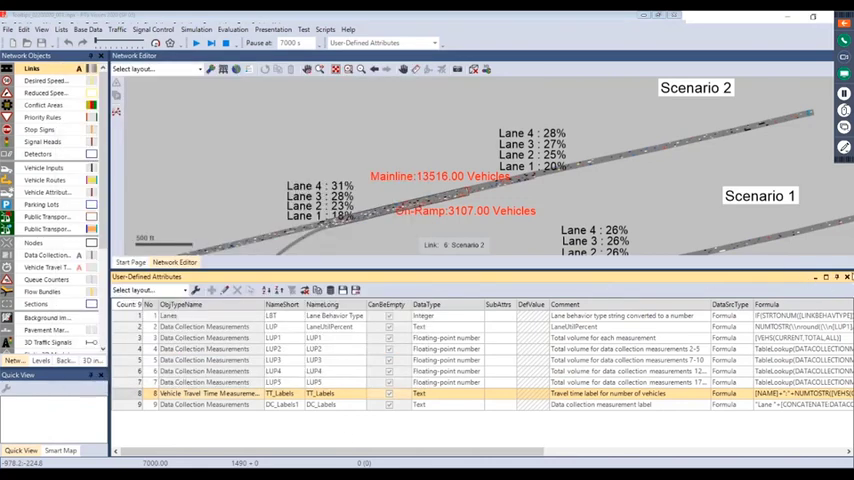